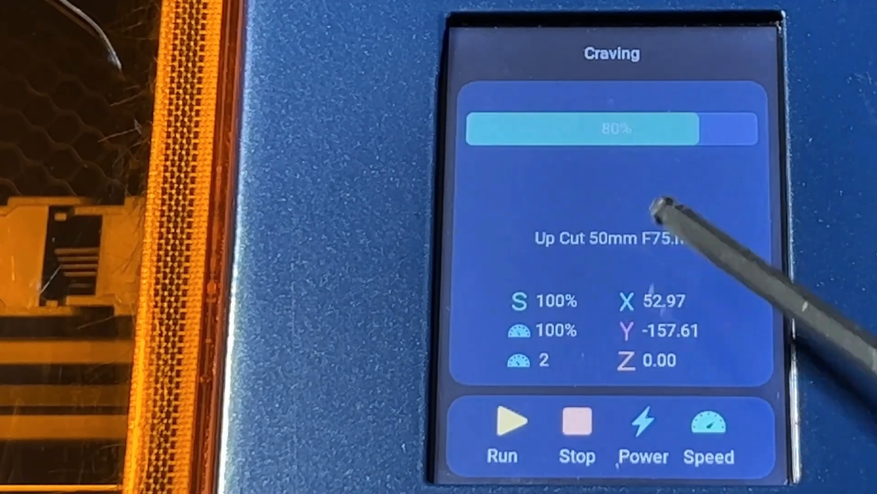
Return from the Carving progress screen to File Select listing the three .nc job files
left_click(513, 422)
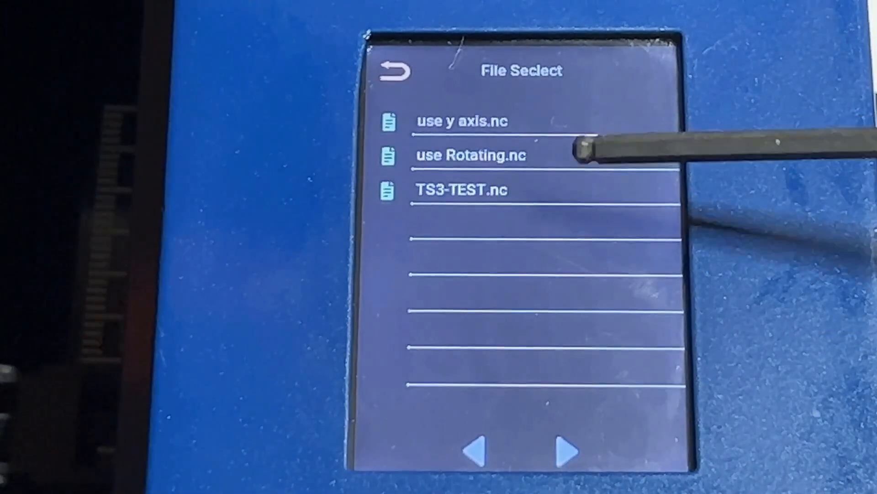
left_click(459, 190)
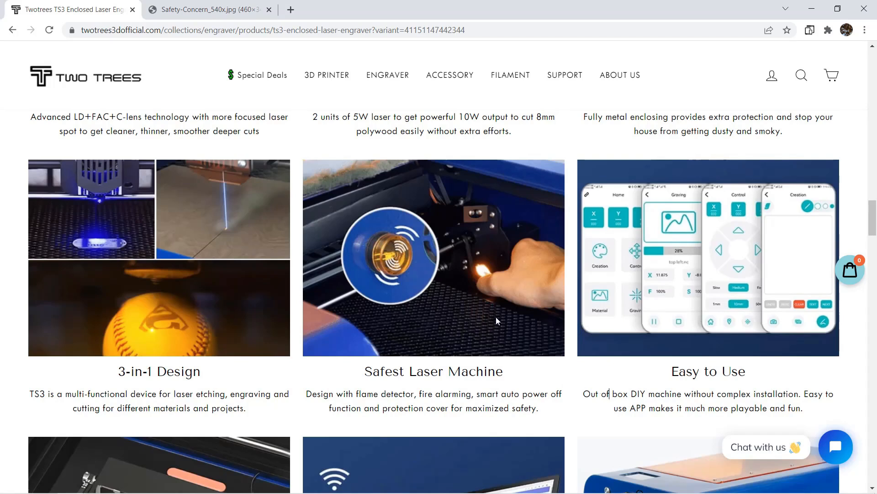
left_click(207, 10)
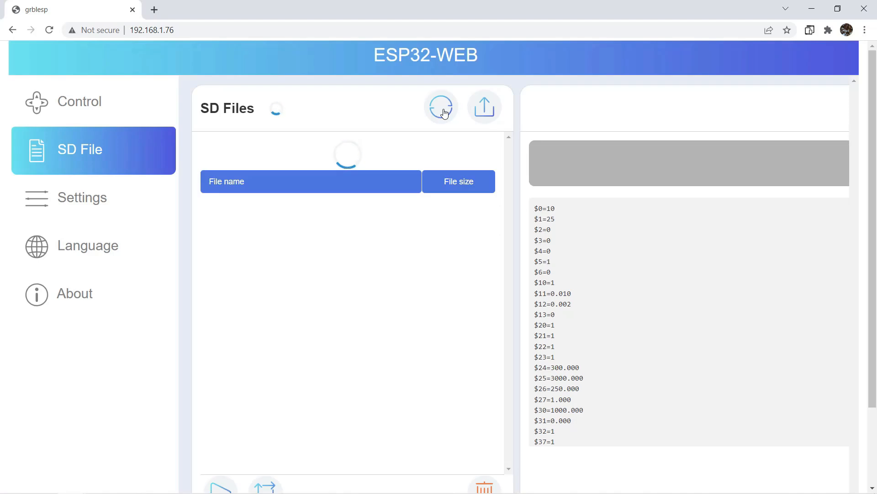
mouse_move(435, 259)
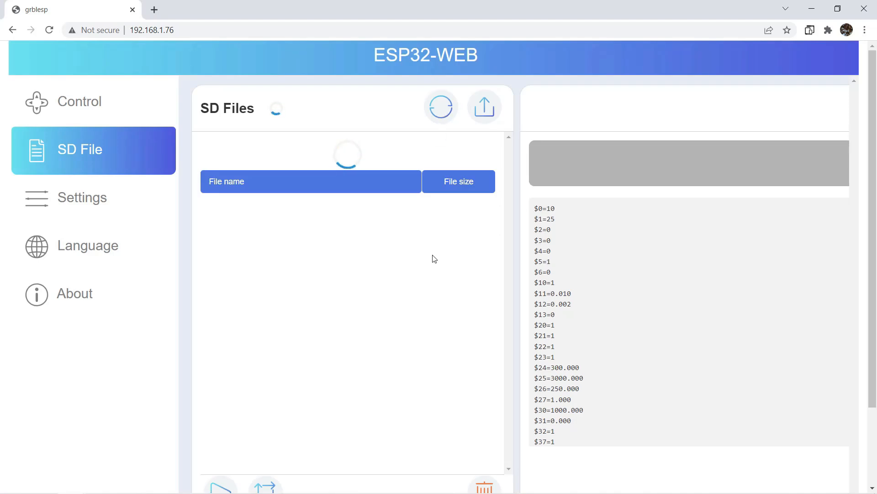